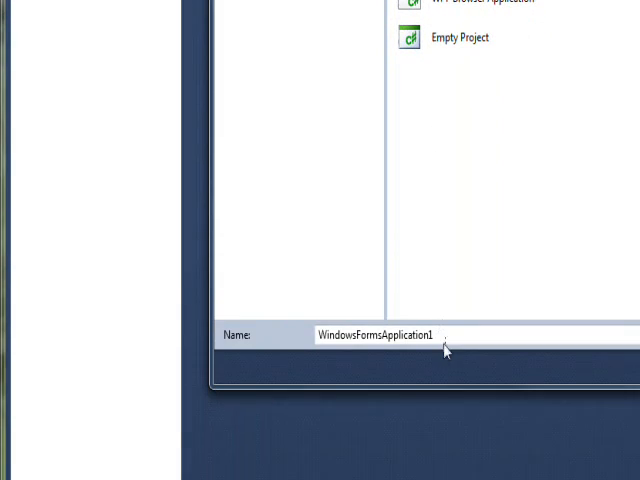
Name the new Windows Forms Application project vlcuc and create it.
triple_click(380, 334)
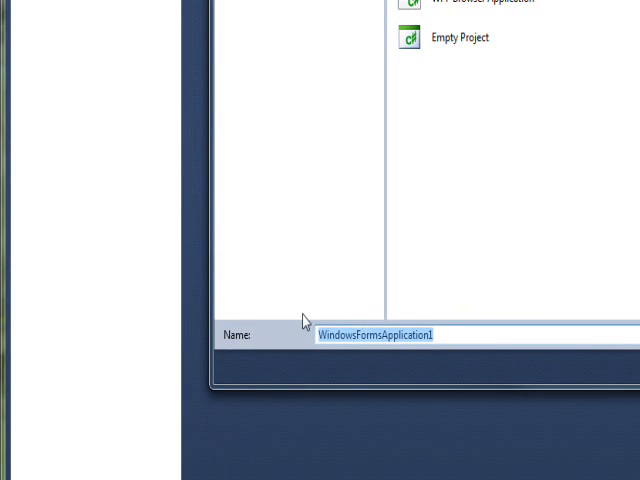
type("v")
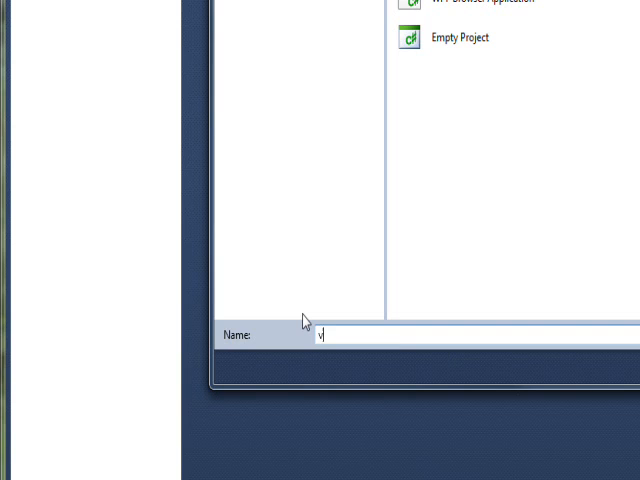
type("lc")
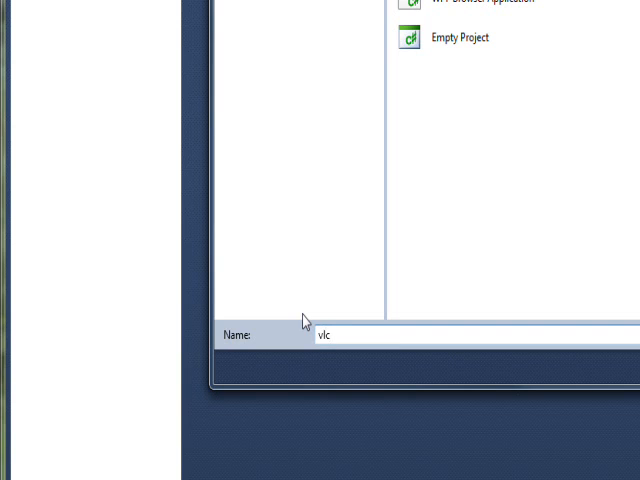
type("uc")
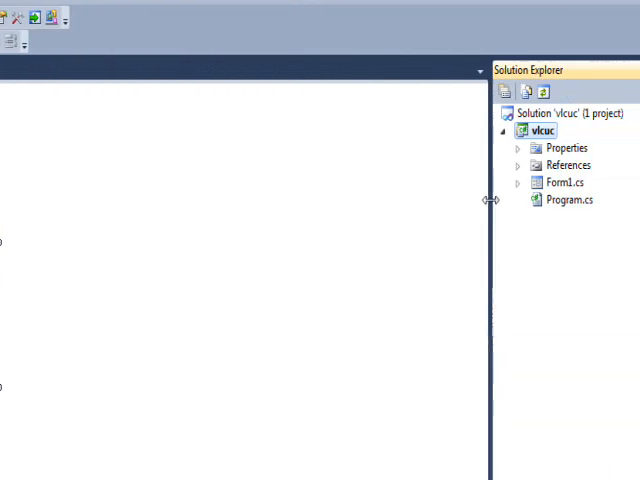
Drag the form's design surface larger and add a new User Control item to the project.
left_click(524, 164)
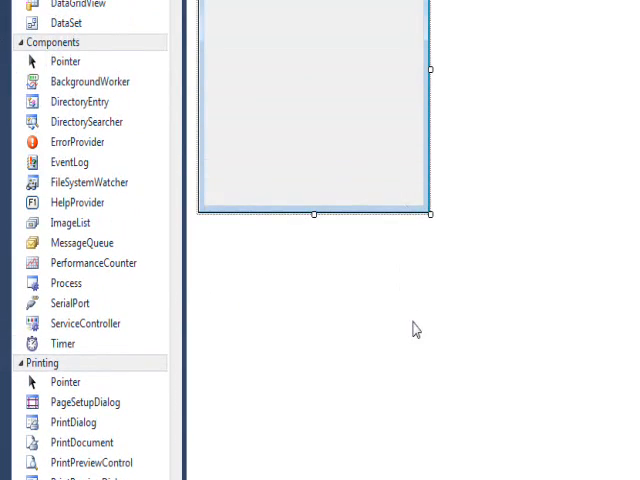
left_click_drag(430, 212, 536, 320)
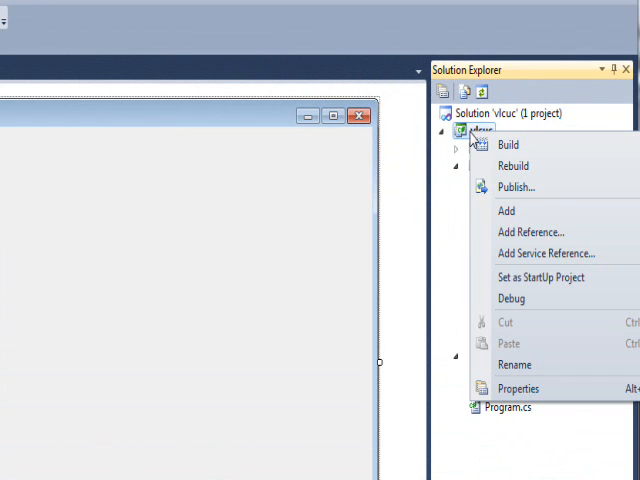
mouse_move(460, 212)
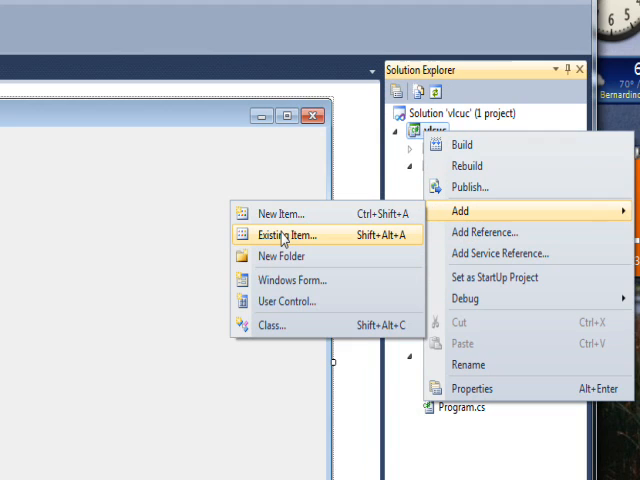
mouse_move(284, 212)
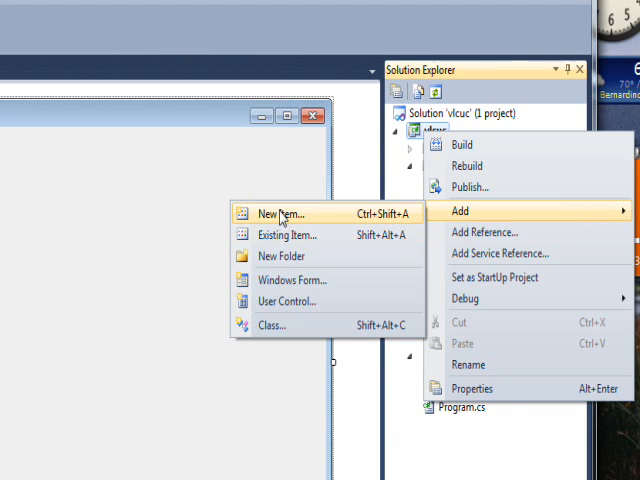
left_click(282, 214)
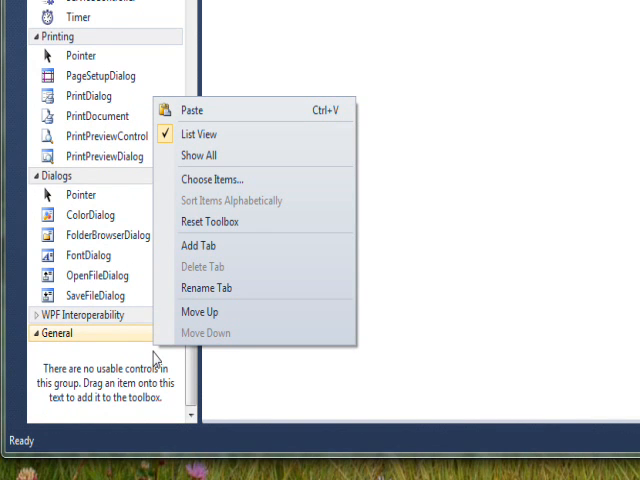
mouse_move(210, 180)
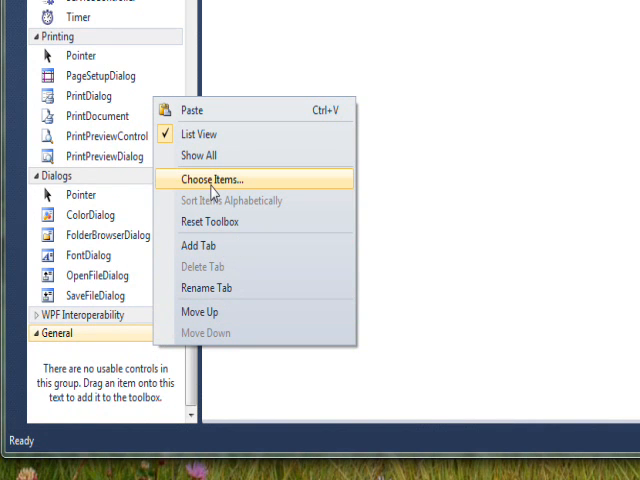
In Choose Toolbox Items, tick the VideoLAN VLC plugin entries under COM Components and confirm.
left_click(210, 180)
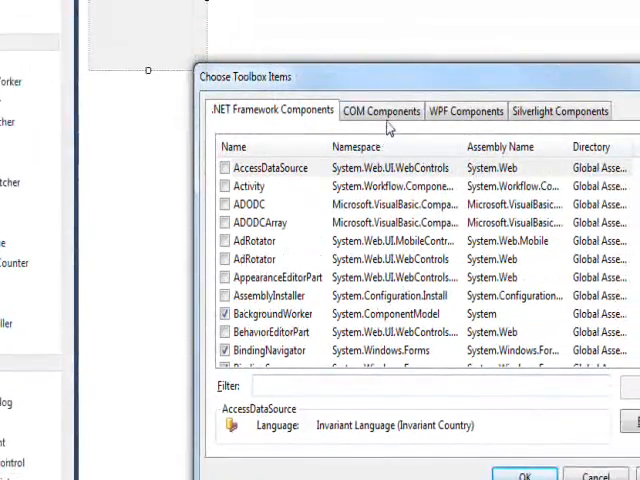
left_click(380, 110)
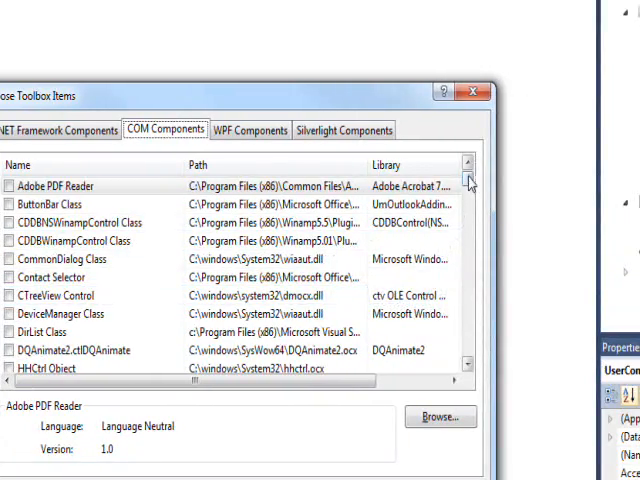
scroll("down", 3)
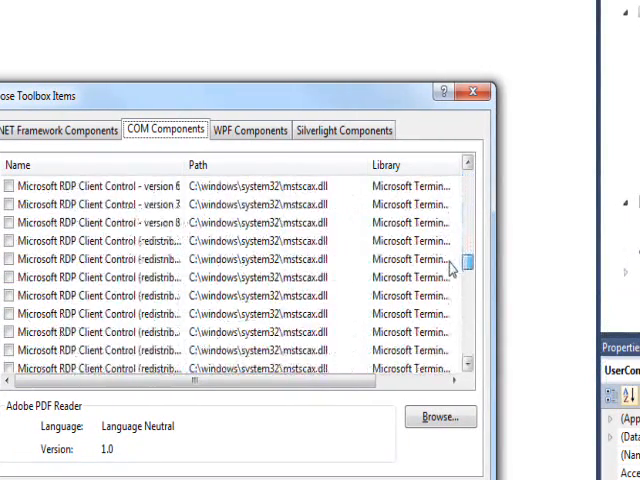
scroll("down", 3)
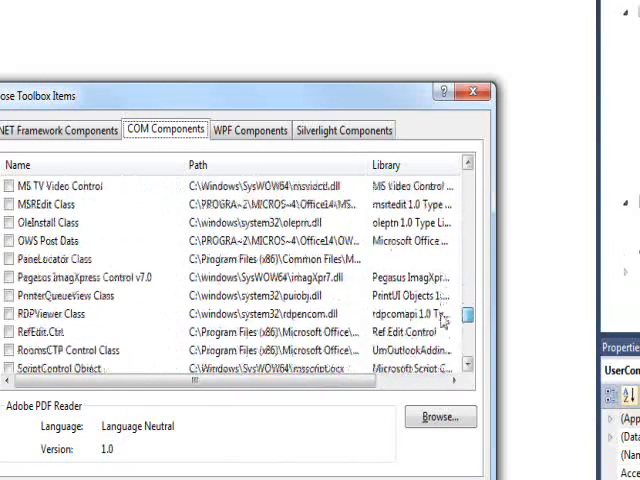
scroll("up", 3)
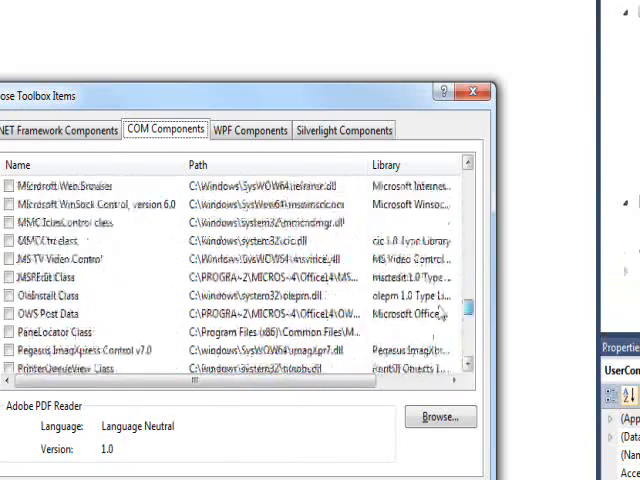
scroll("down", 3)
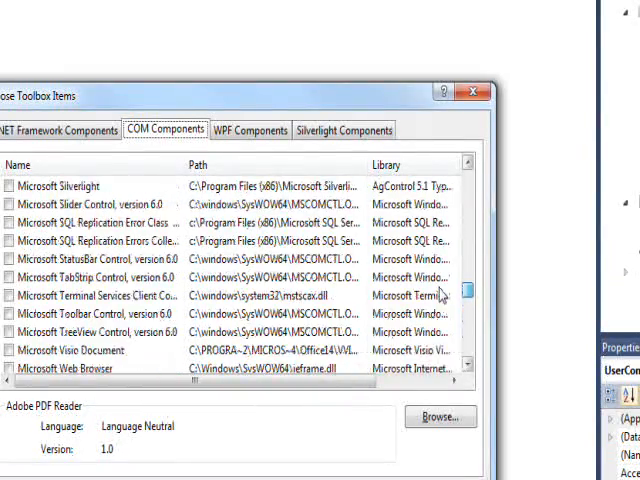
scroll("down", 3)
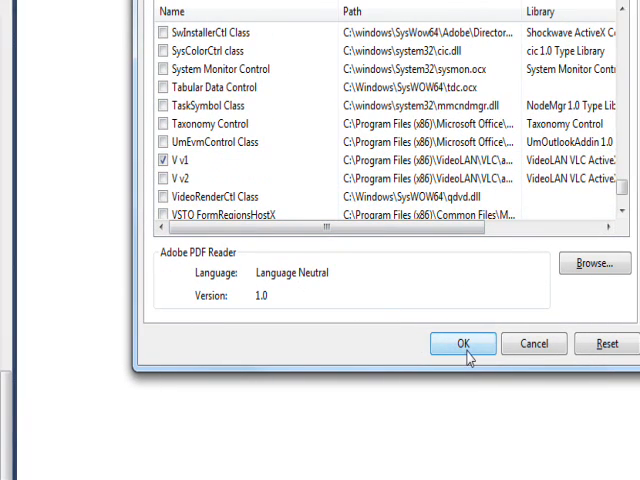
left_click(462, 344)
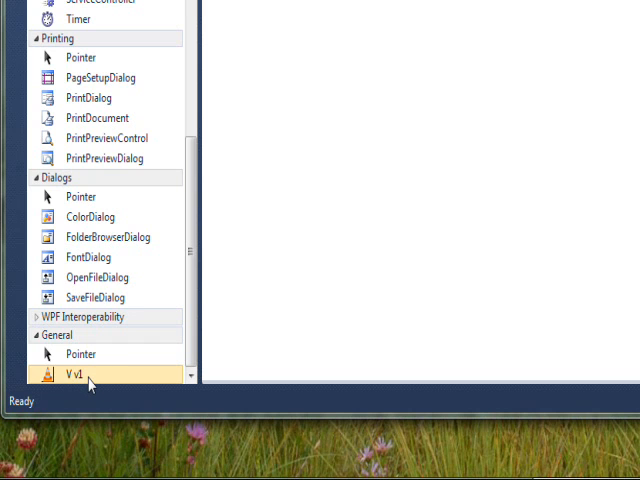
Set axVLCPlugin1's Dock property to None in the Properties window.
scroll("up", 3)
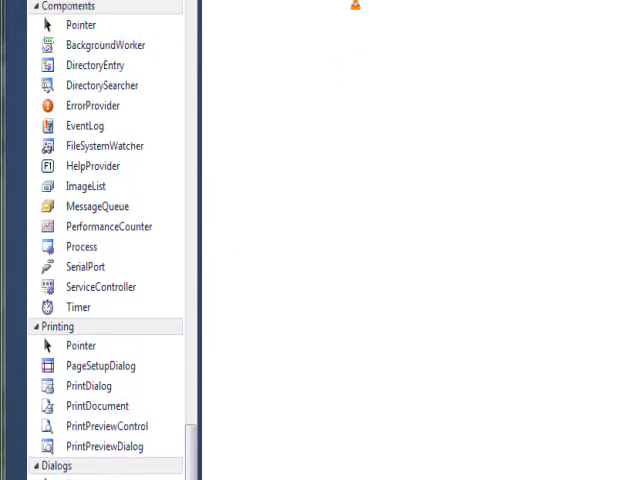
scroll("down", 3)
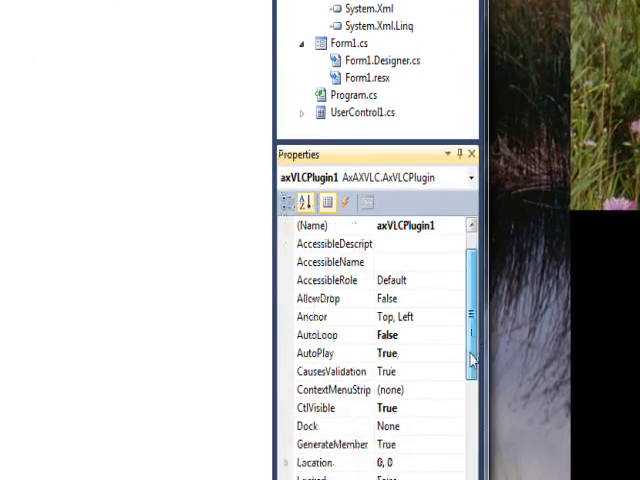
scroll("down", 3)
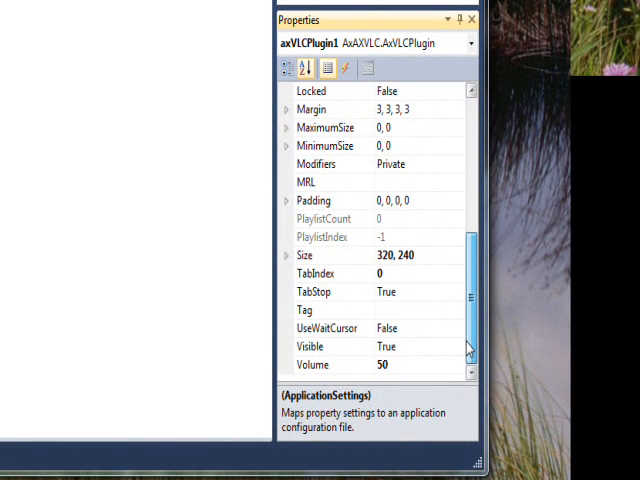
scroll("up", 3)
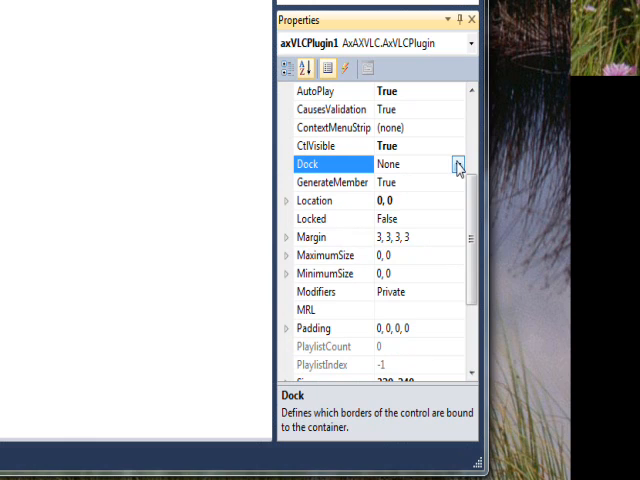
left_click(460, 164)
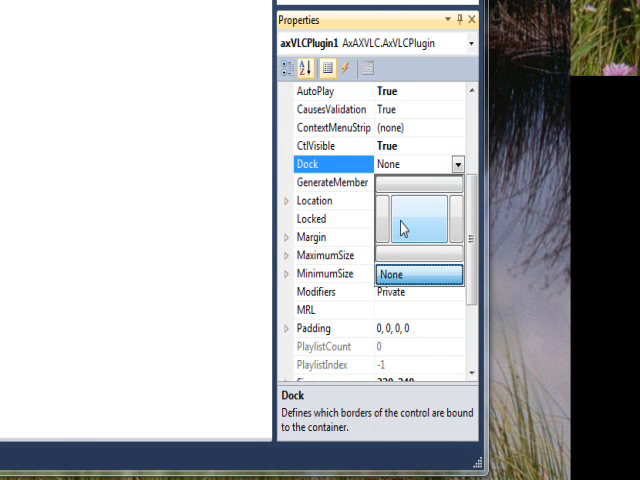
mouse_move(416, 224)
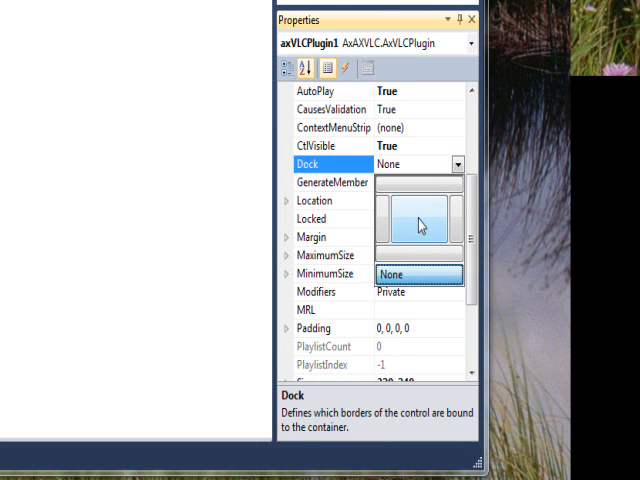
left_click(408, 224)
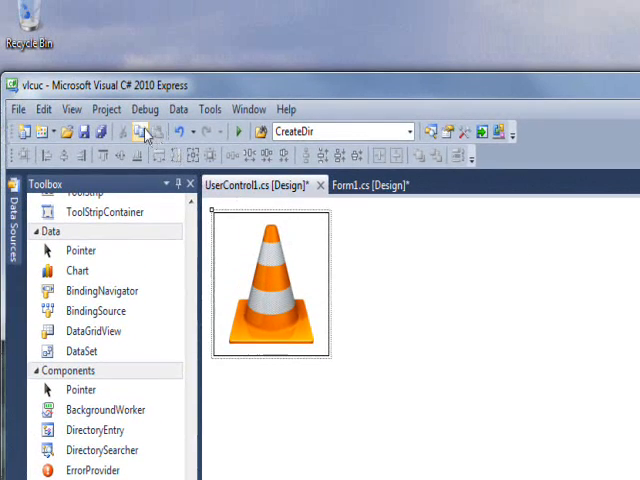
Save and build the project, then place the VLC user control from the Toolbox's General group onto Form1.
left_click(144, 128)
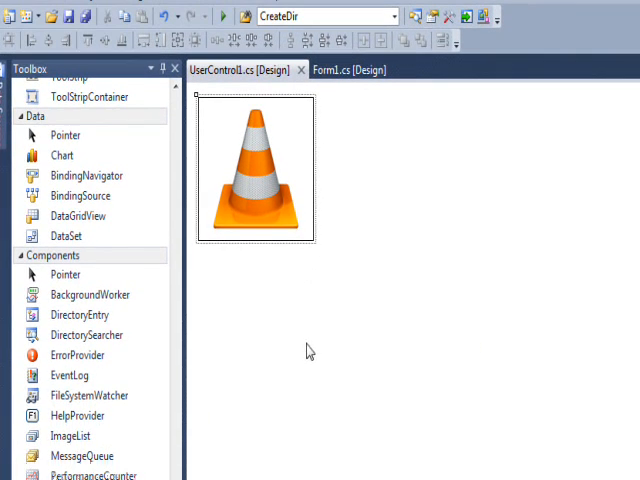
mouse_move(298, 208)
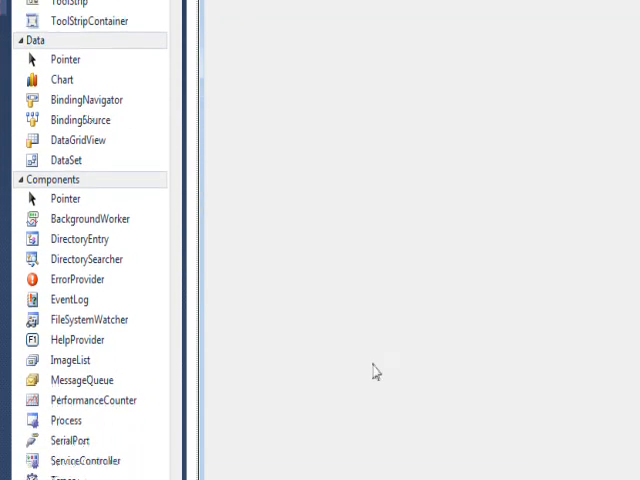
scroll("down", 3)
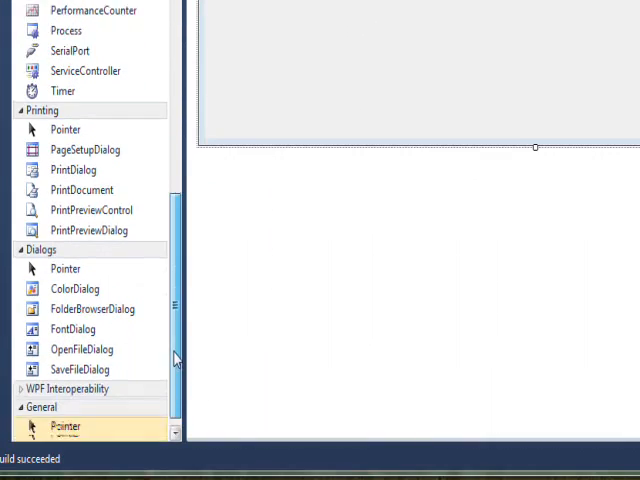
scroll("down", 3)
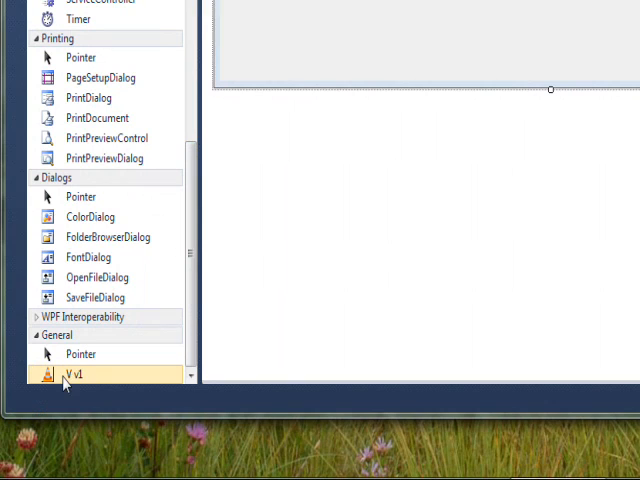
scroll("up", 3)
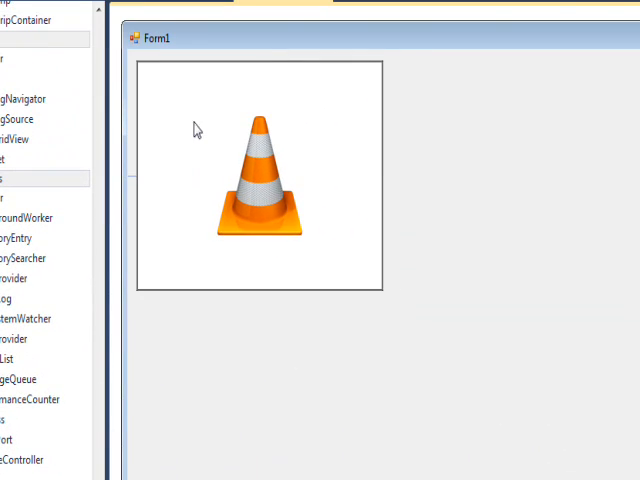
left_click(258, 176)
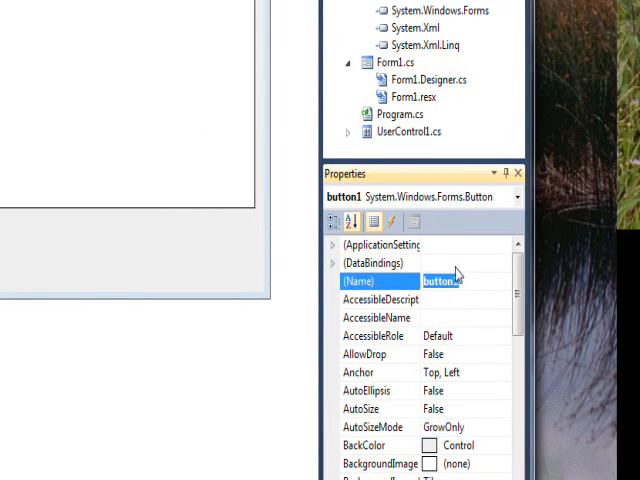
Set the button's (Name) to btnPlay and its Text to Play.
type("tn")
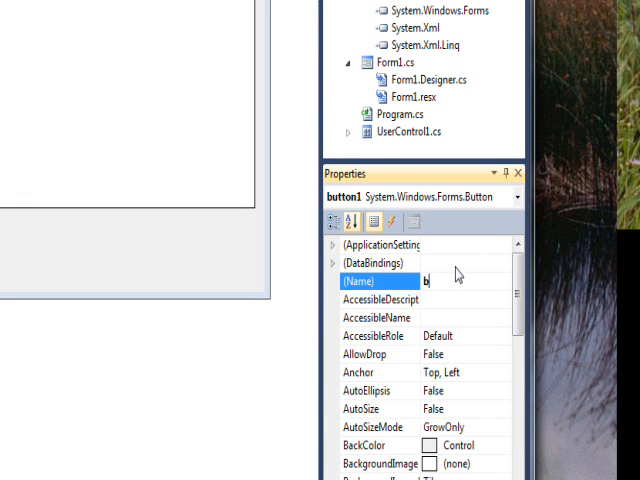
type("tn")
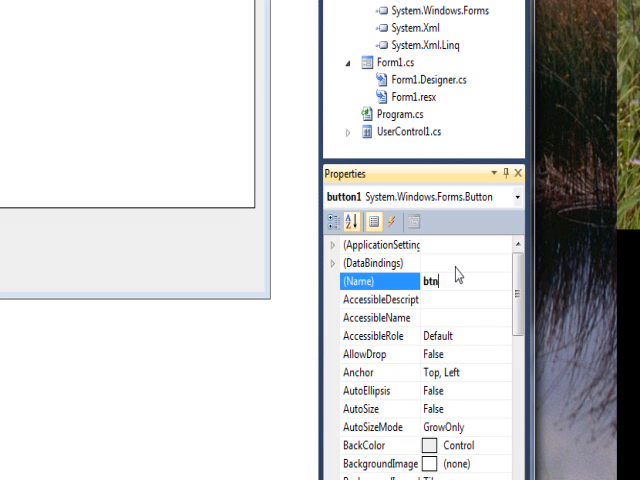
type("Play")
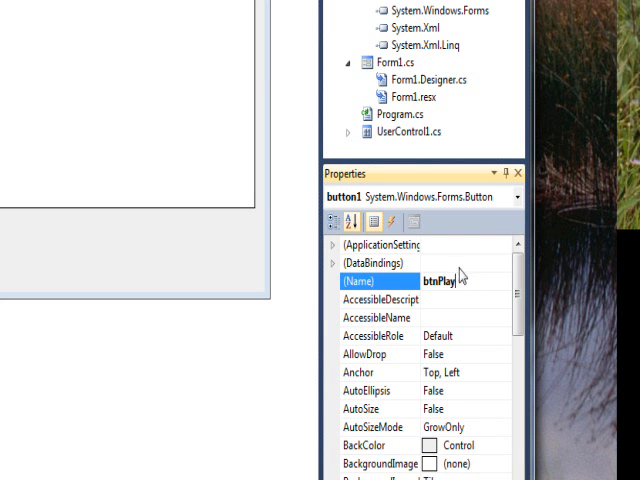
scroll("down", 3)
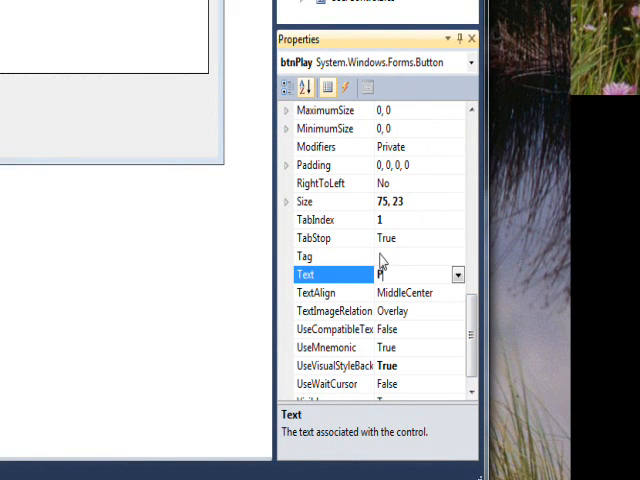
type("Play")
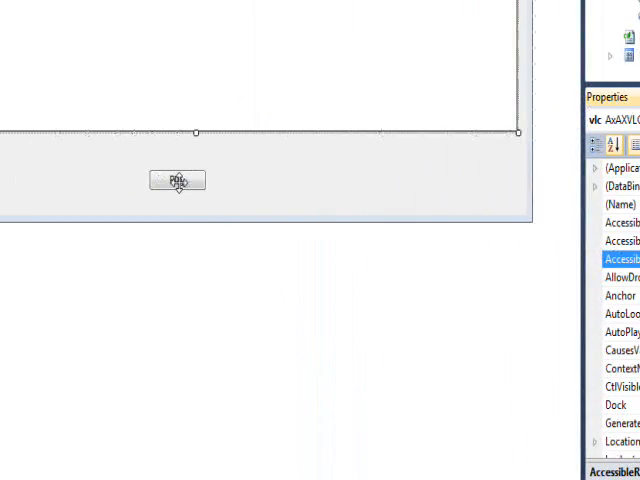
Generate the btnPlay_Click handler from the designer, opening Form1.cs code view.
double_click(178, 180)
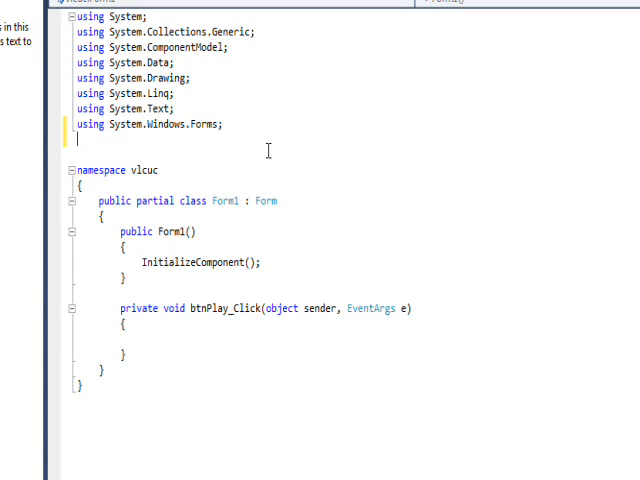
Add a 'using AxAXVLC;' directive below the existing usings in Form1.cs.
type("using")
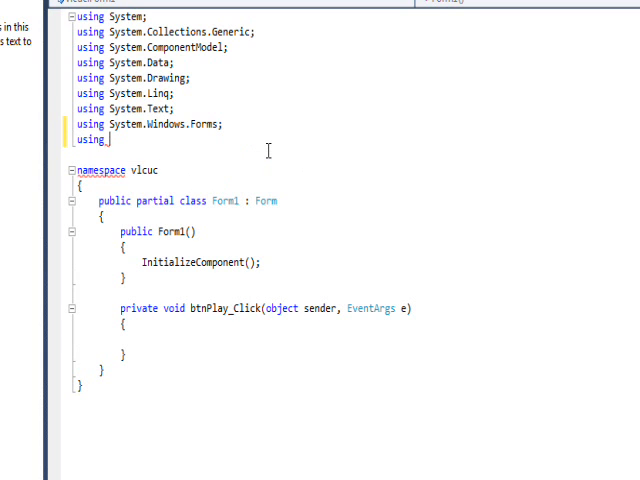
type("AxAXVLC;")
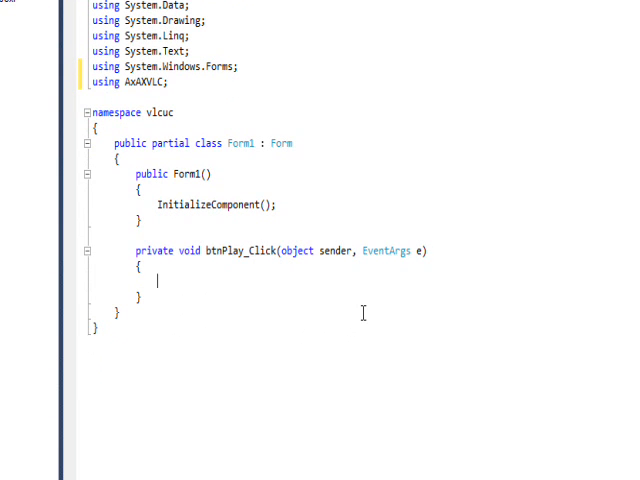
Declare OpenFileDialog ofd and write an if testing ofd.ShowDialog() == DialogResult.OK.
type("o")
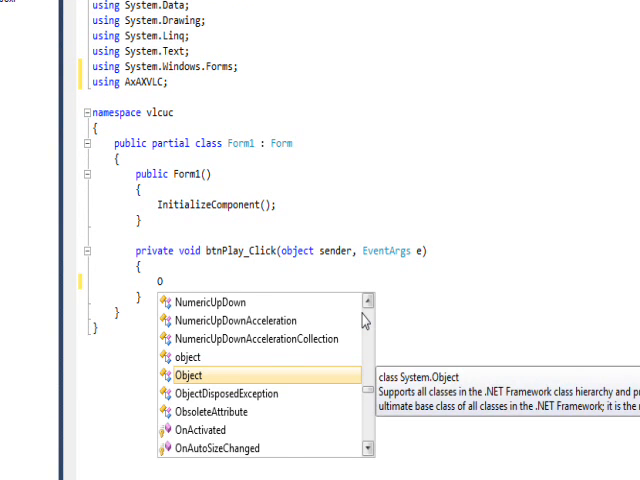
type("penFileDialog of")
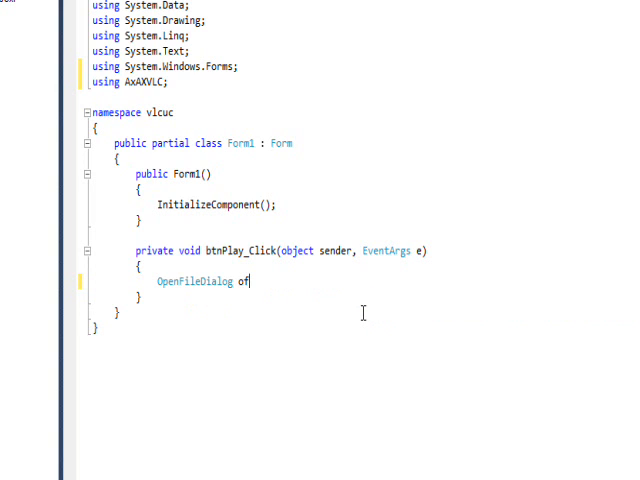
type("d =")
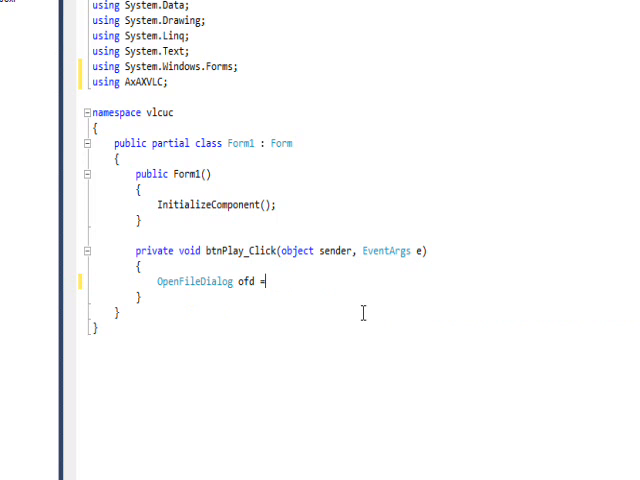
type("new OpenFileDialog();")
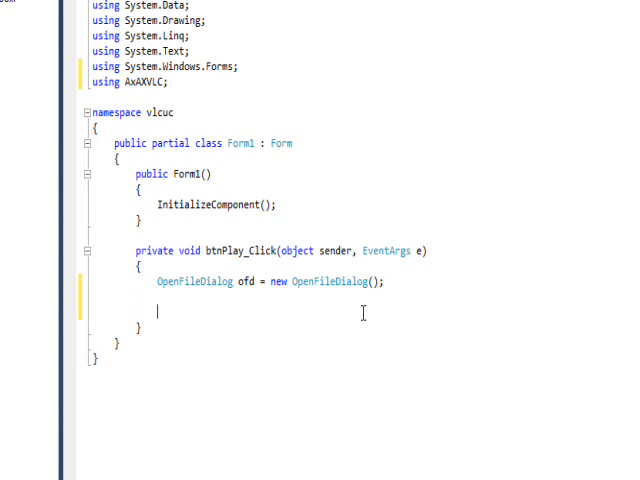
type("if")
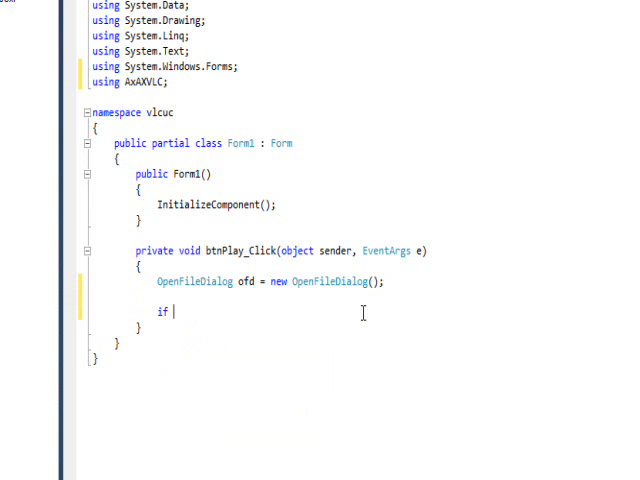
type("(of")
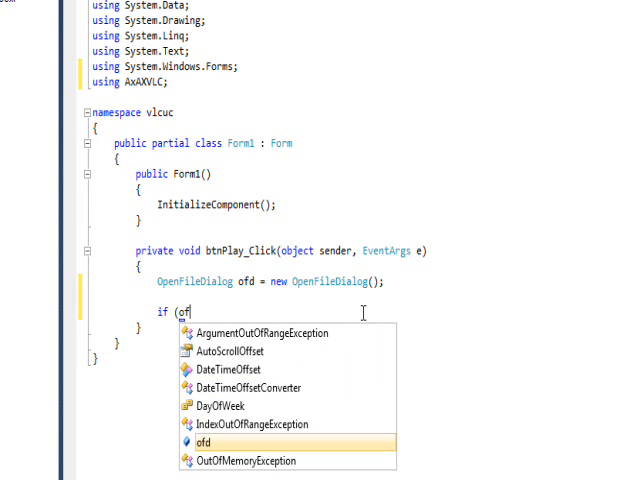
type(".ShowDialog() ==")
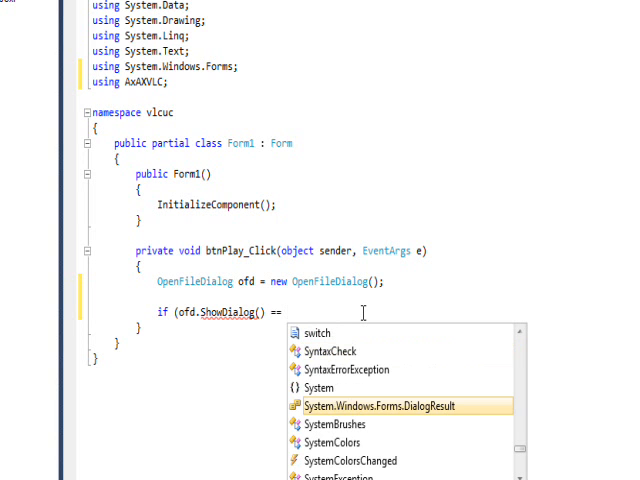
type("DialogResult.")
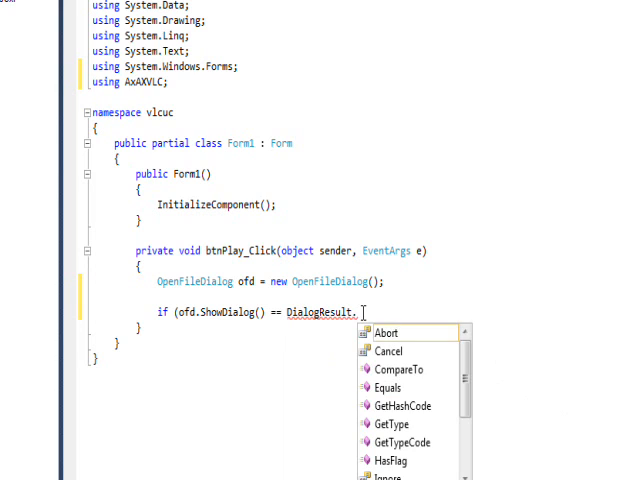
type("ok")
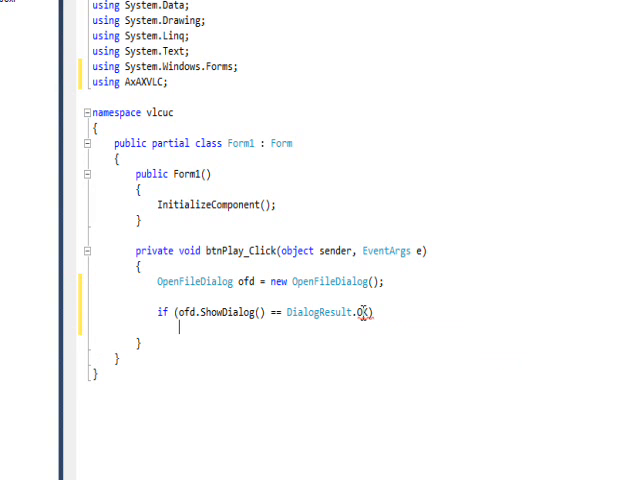
Give the if statement an empty braced body ending with a // if comment.
type("{")
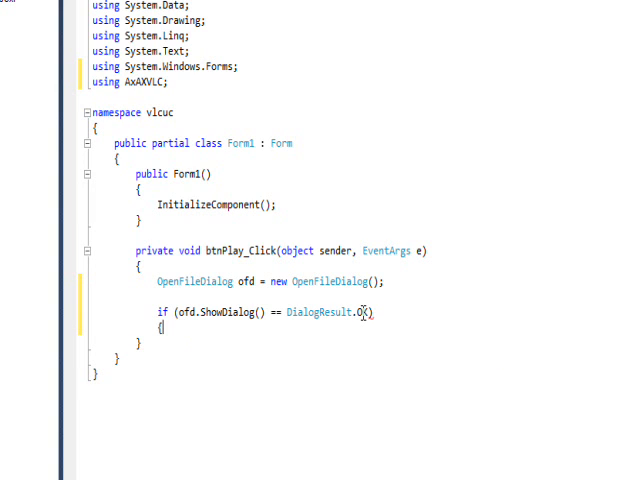
key("Enter")
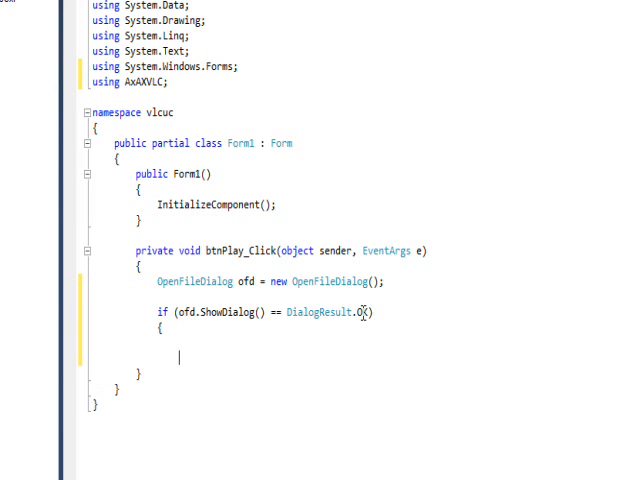
type("}")
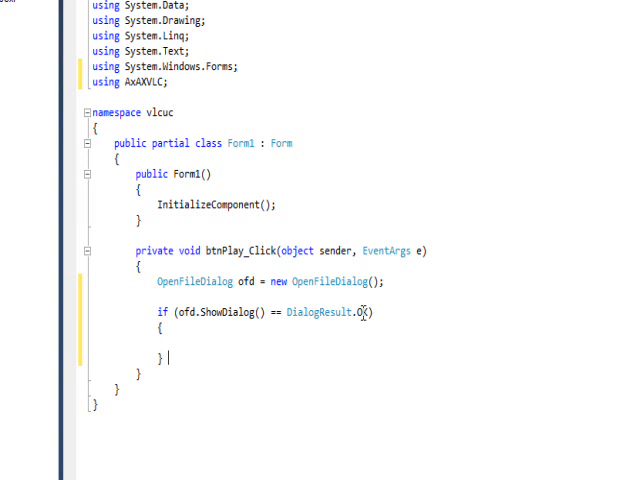
type("// i")
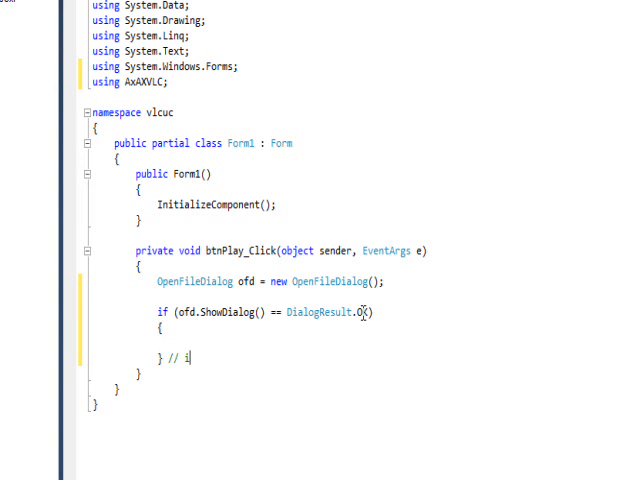
type("f")
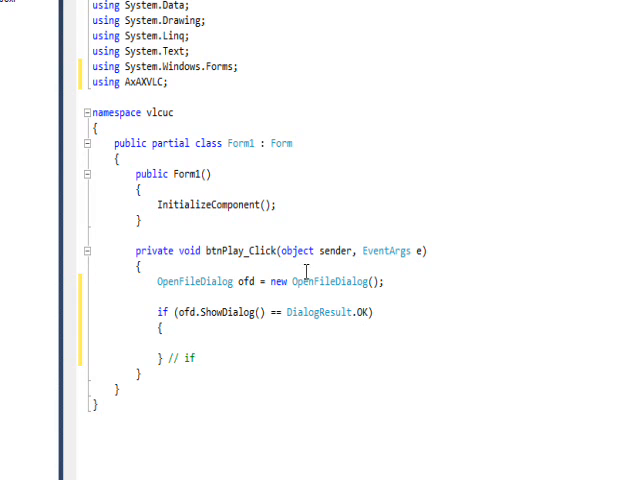
mouse_move(212, 334)
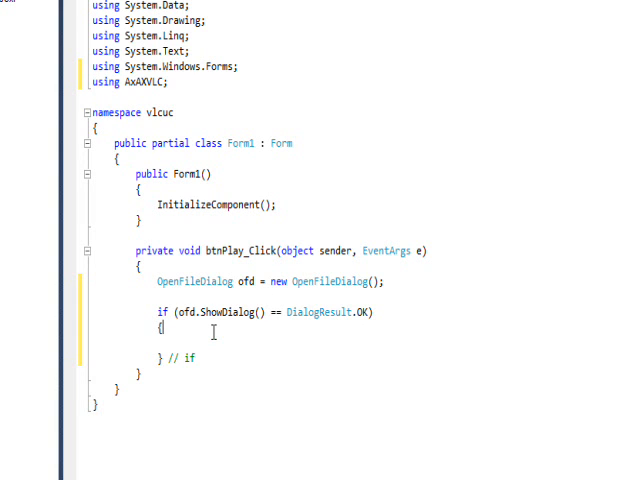
Write vlc.addTarget(ofd.FileName, null, AXVLC.VLCPlaylistMode.VLCPlayListReplaceAndGo, 0); inside the if block.
type("vlc.")
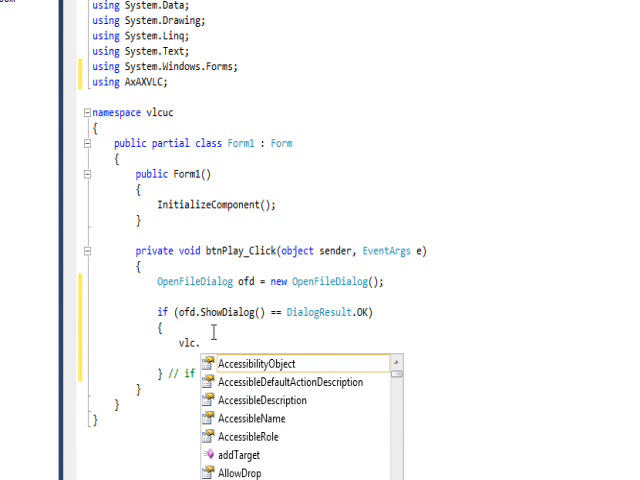
type("addTarget(")
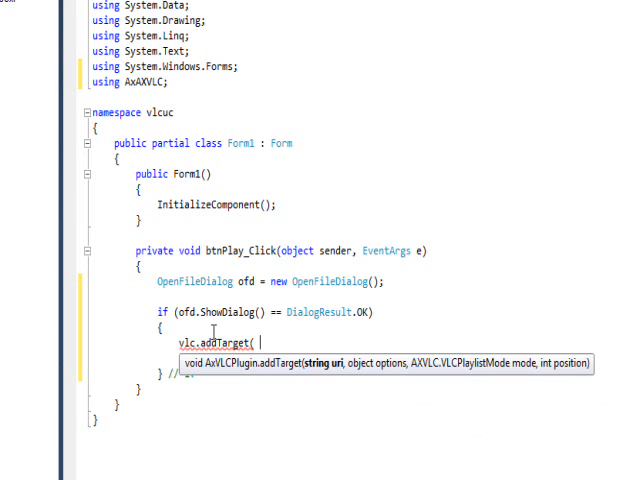
type("ofd.")
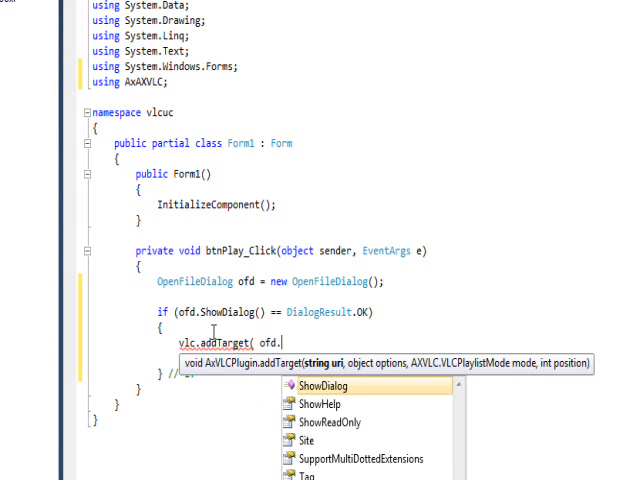
type("FileName,")
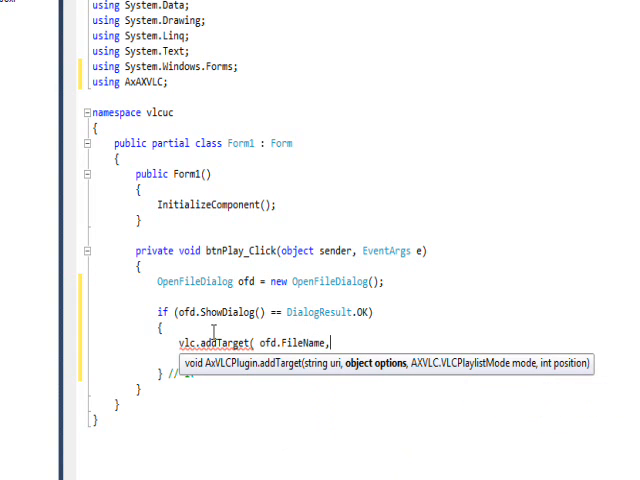
type("null,")
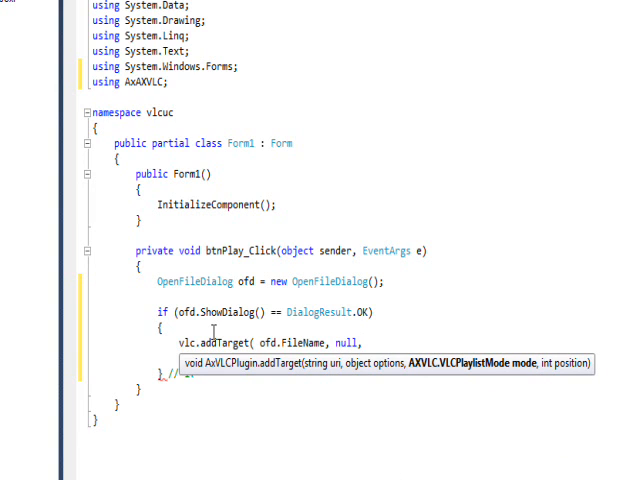
type("AXVLC.VLCPlaylistMode.VLCPlayListReplaceAndGo,")
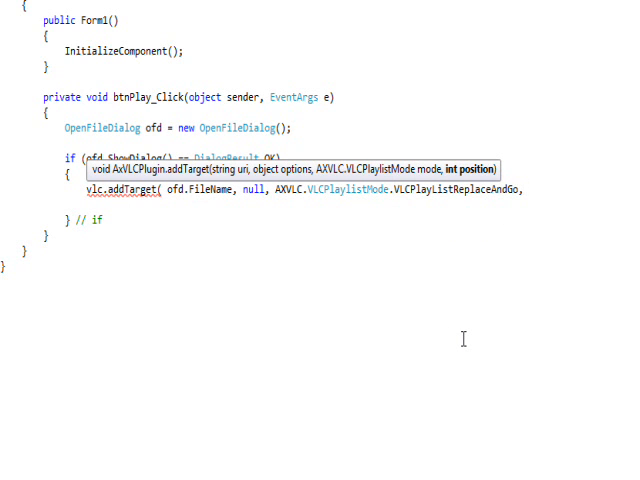
type("0);")
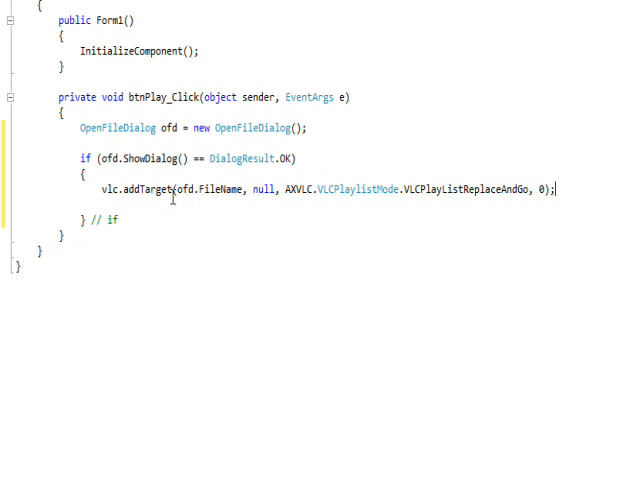
mouse_move(188, 190)
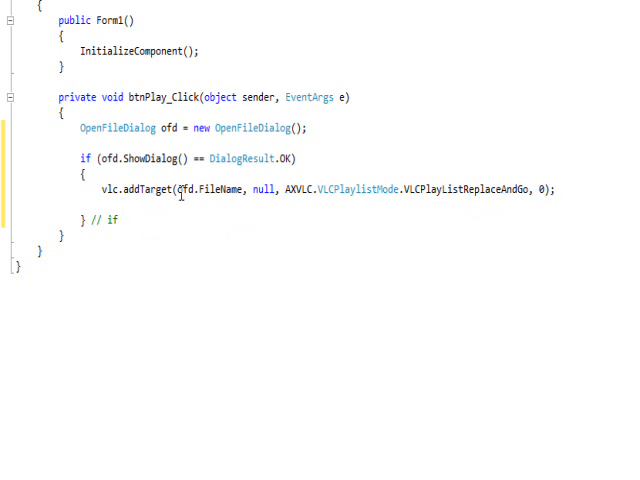
mouse_move(192, 212)
type(" \"")
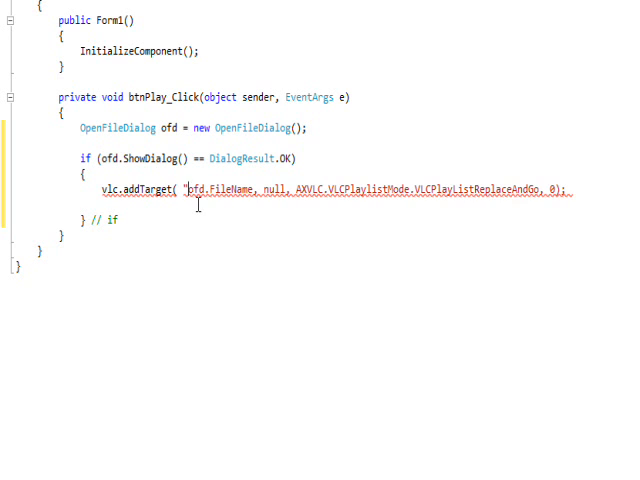
Make addTarget's first argument "file:///" + ofd.FileName.
type("file:///\"")
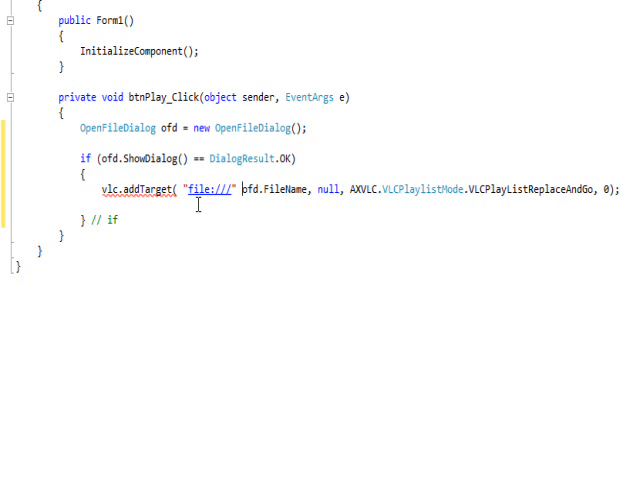
type("+")
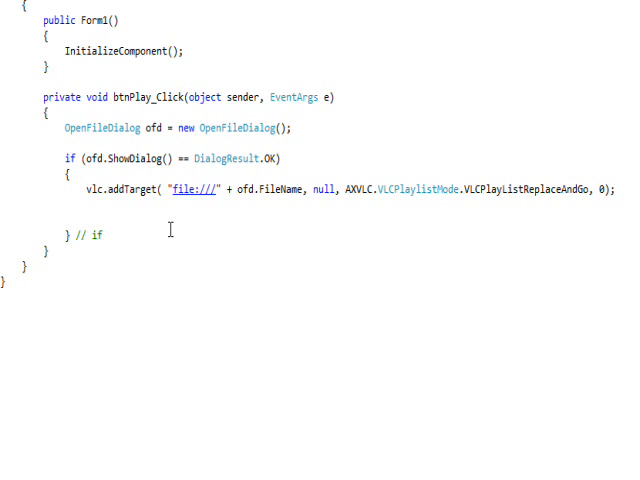
Add vlc.play(); after addTarget and run the app with F5, reaching the open-file dialog.
type("vl")
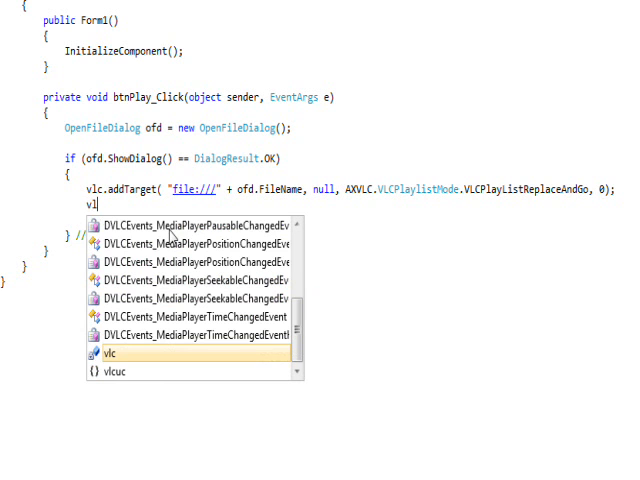
type("c.play(")
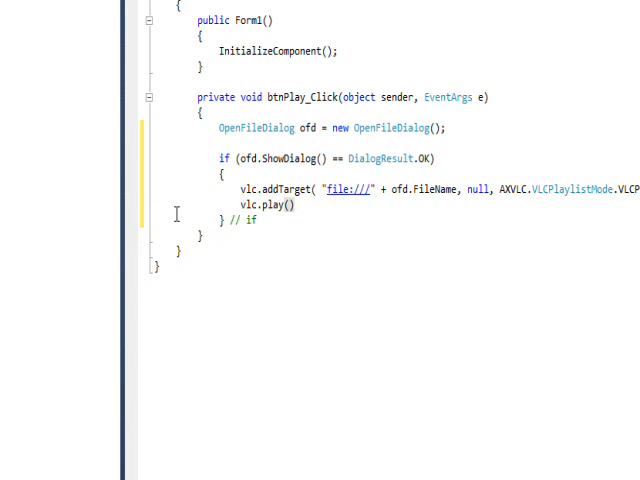
type(";")
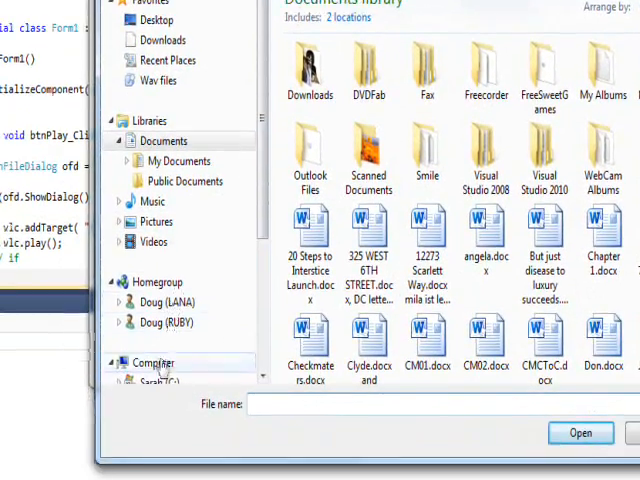
Browse to the Demo folder and open Who is Lynda 102.flv to play it in the form.
left_click(156, 316)
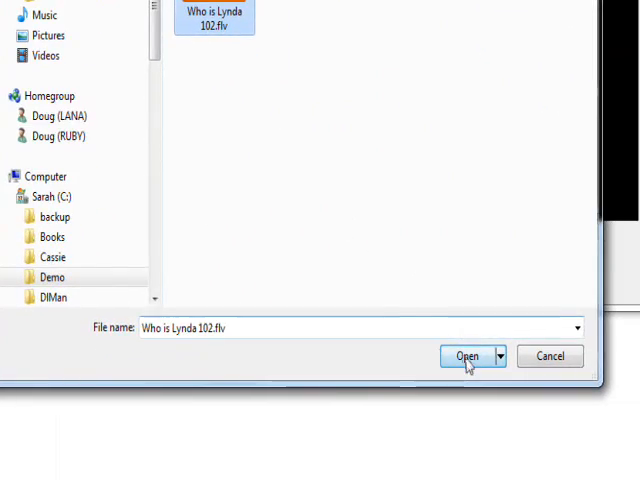
left_click(468, 356)
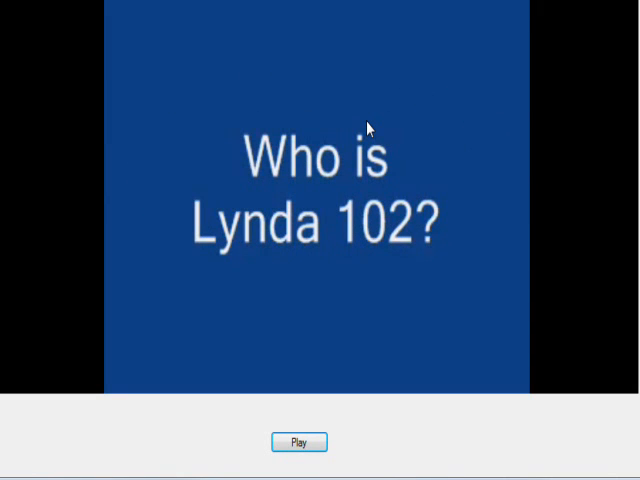
left_click(298, 442)
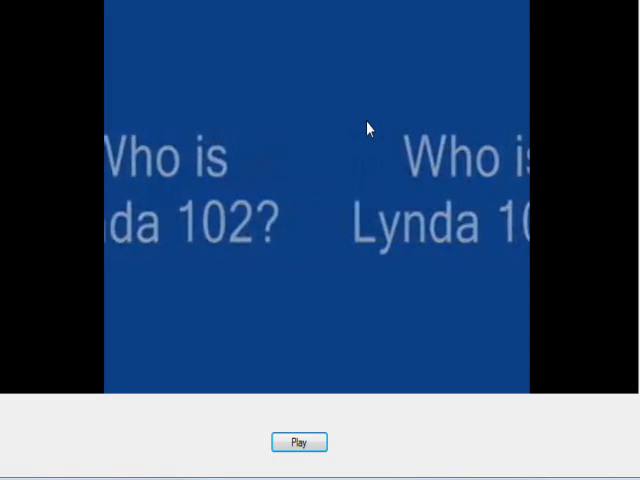